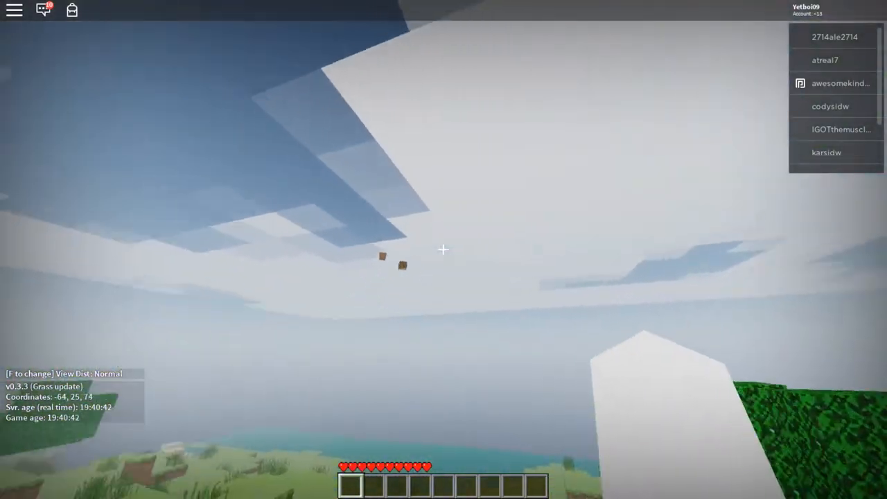
pyautogui.moveTo(444, 250)
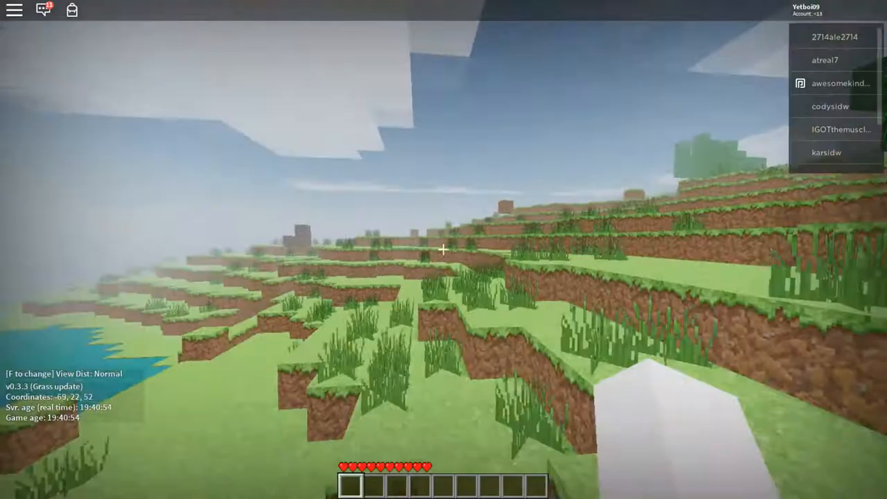
pyautogui.moveTo(443, 250)
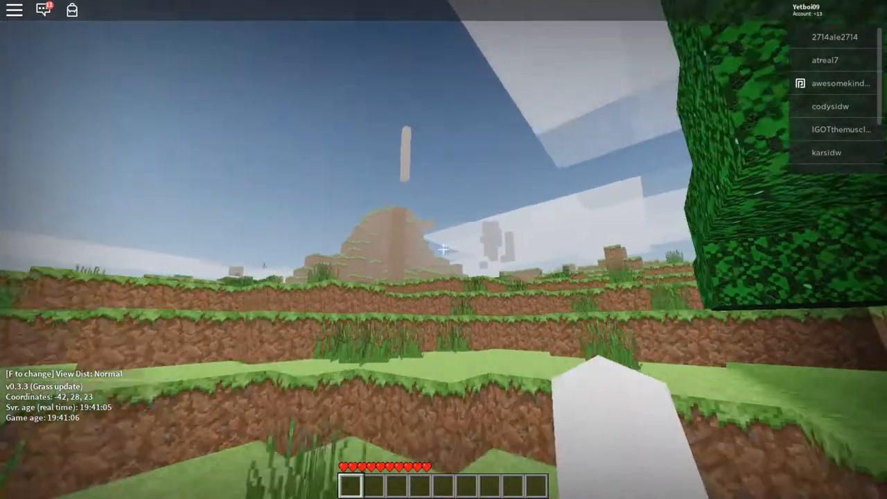
pyautogui.moveTo(444, 249)
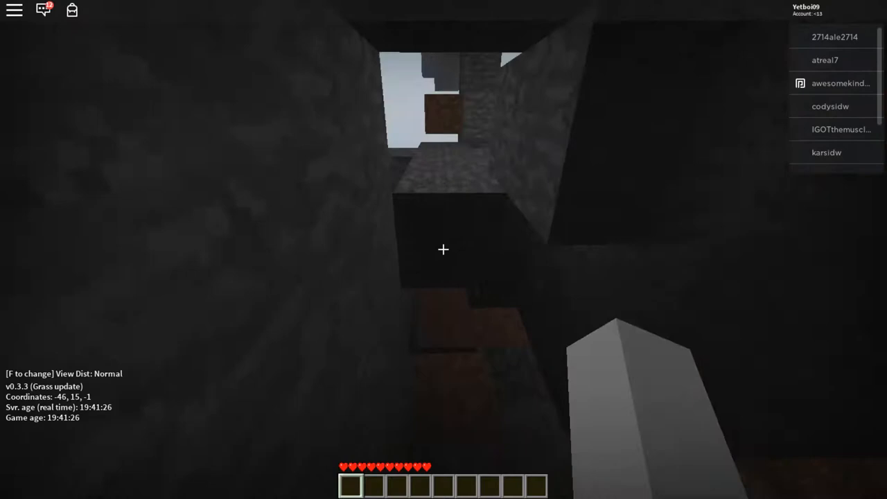
pyautogui.moveTo(443, 249)
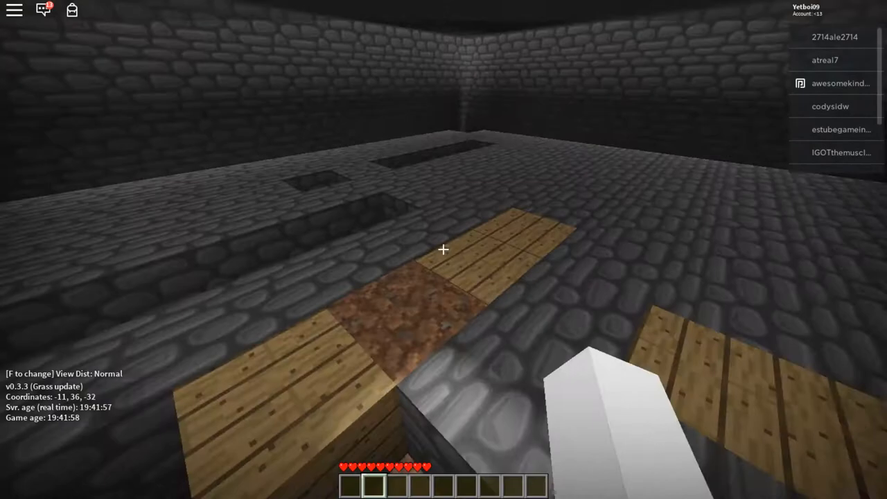
# - Walk forward out of the underground chamber toward the grassy surface
pyautogui.press('w')
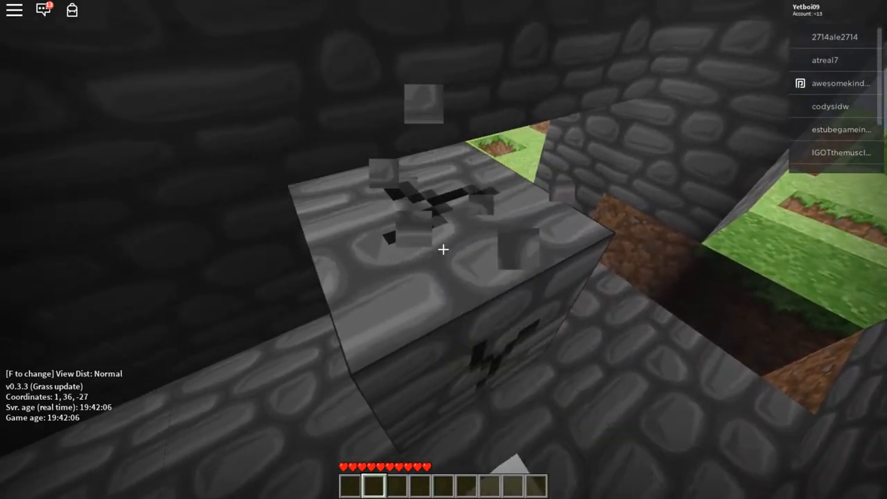
pyautogui.moveTo(443, 250)
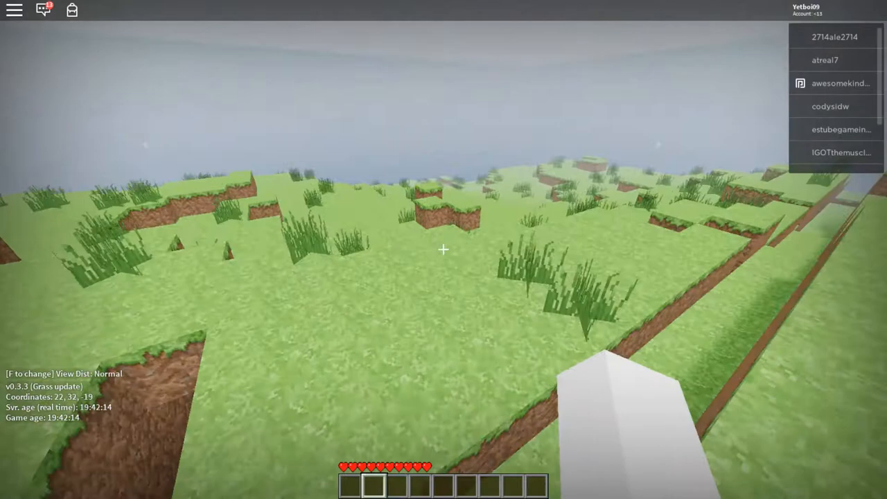
pyautogui.moveTo(443, 249)
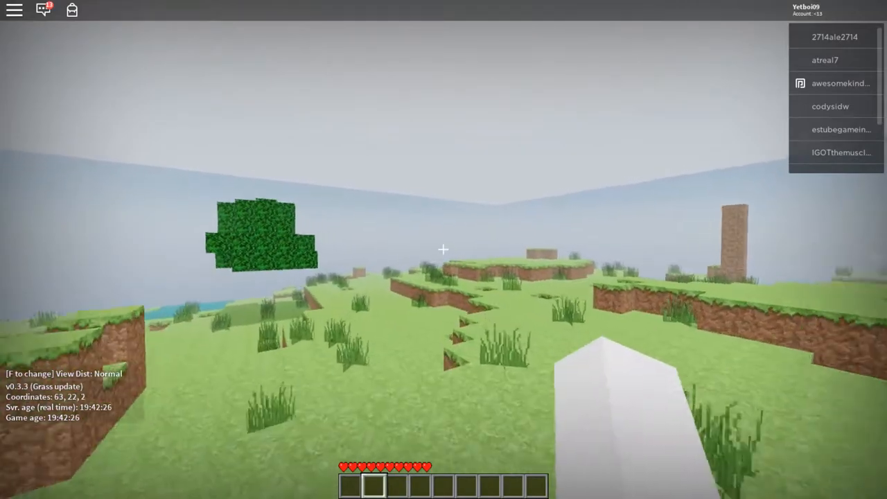
# - Walk across the hills toward the scattered trees to chop a trunk
pyautogui.press('w')
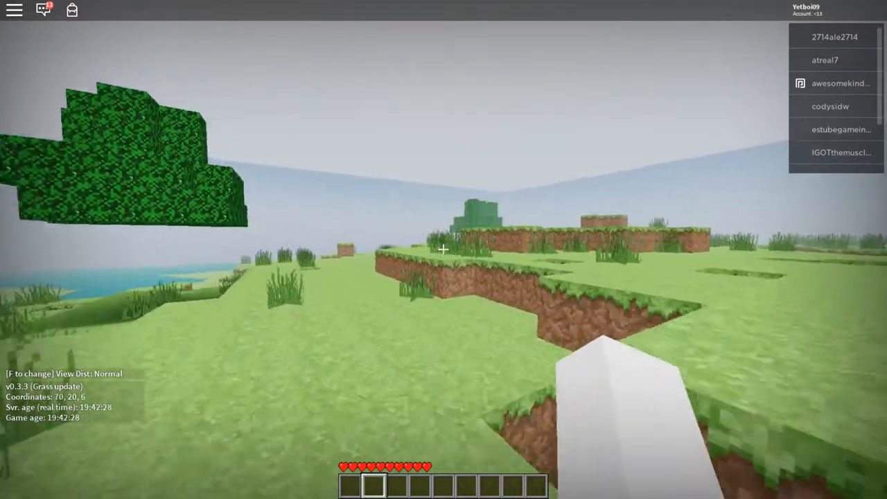
pyautogui.moveTo(443, 250)
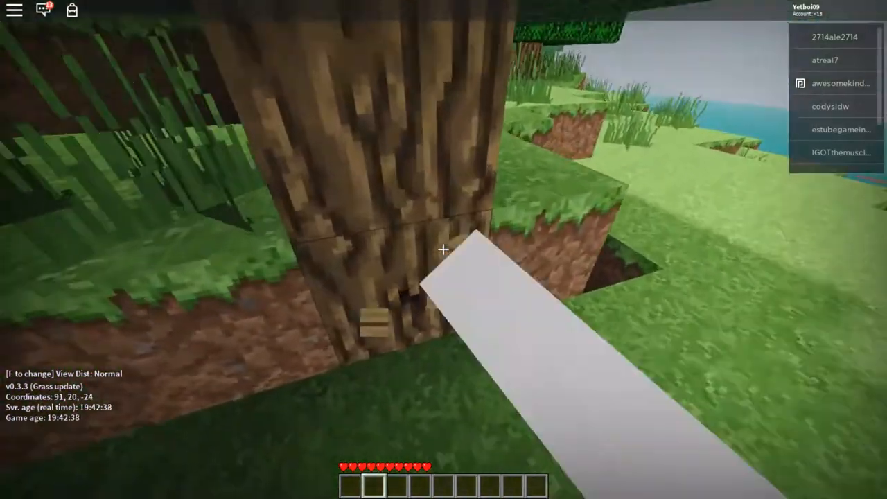
pyautogui.moveTo(443, 249)
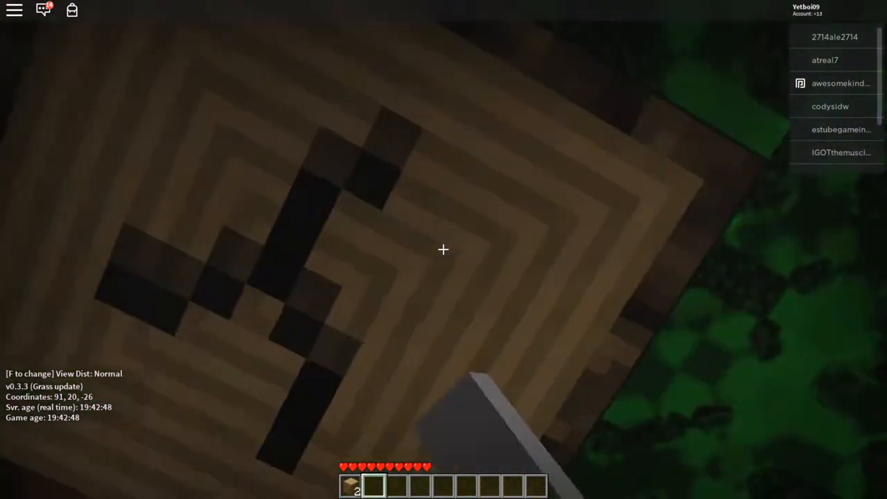
pyautogui.moveTo(443, 250)
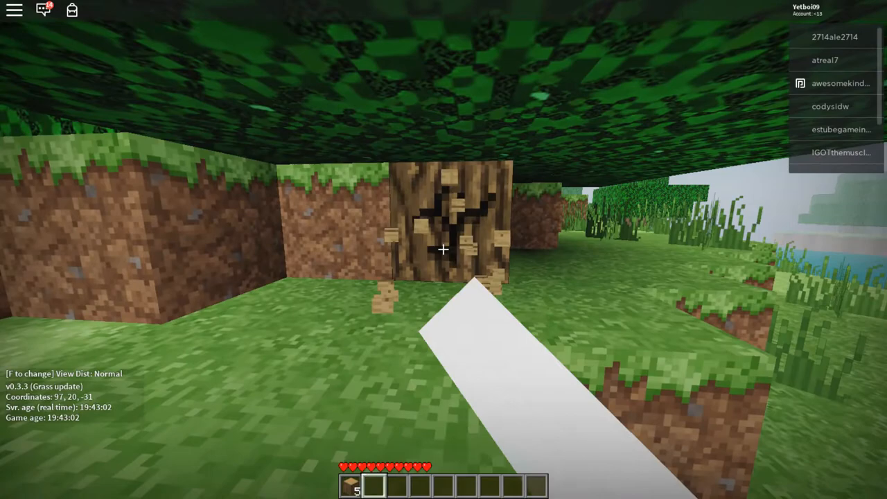
# - Mine dirt blocks at the water's edge to build up the dirt stack
pyautogui.click(443, 250)
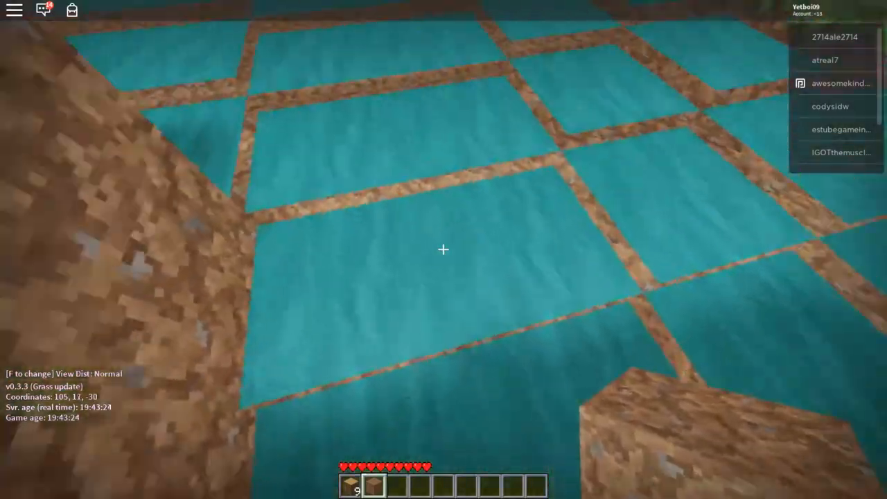
pyautogui.moveTo(444, 249)
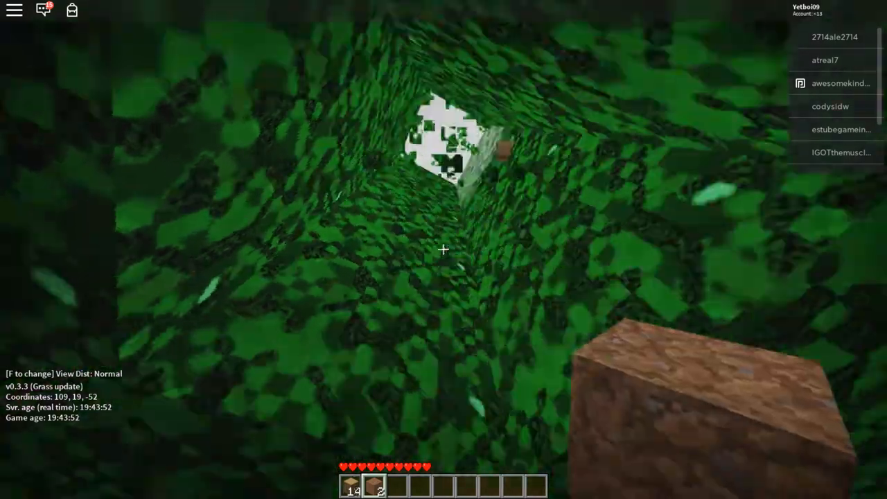
pyautogui.moveTo(443, 250)
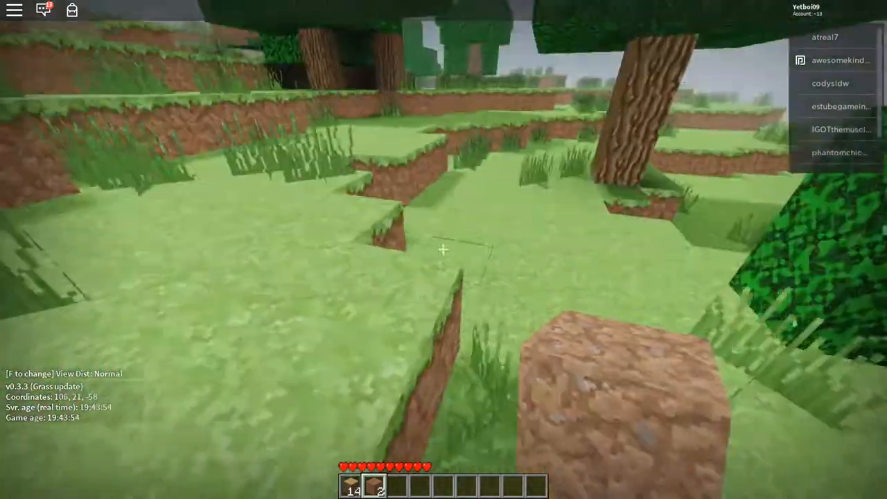
# - Craft the wood log into planks in the inventory and take them into the hotbar
pyautogui.press('e')
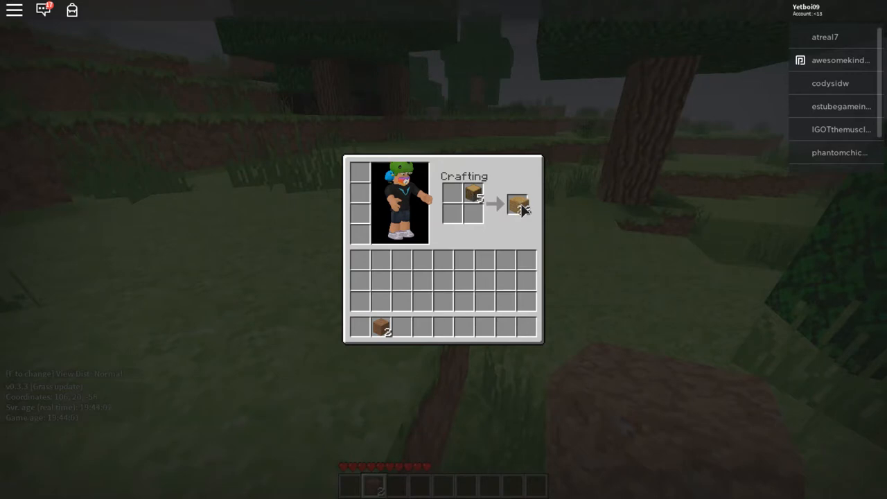
pyautogui.click(518, 205)
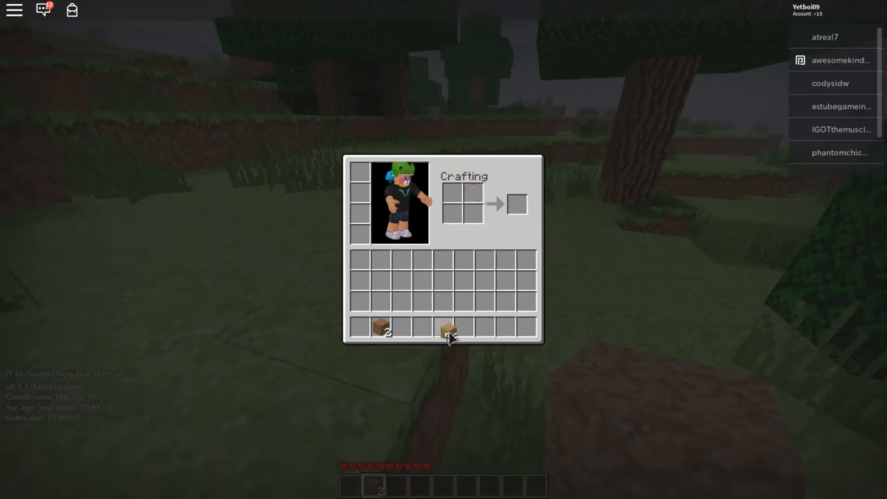
pyautogui.press('Escape')
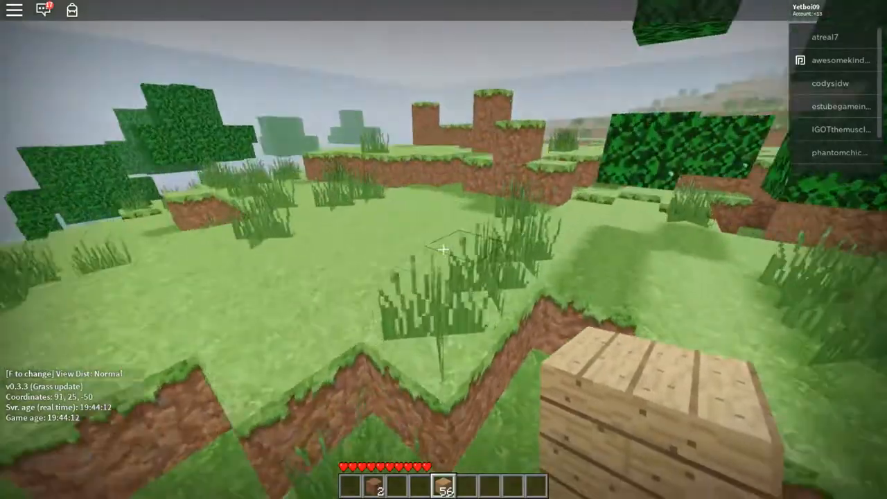
pyautogui.moveTo(443, 249)
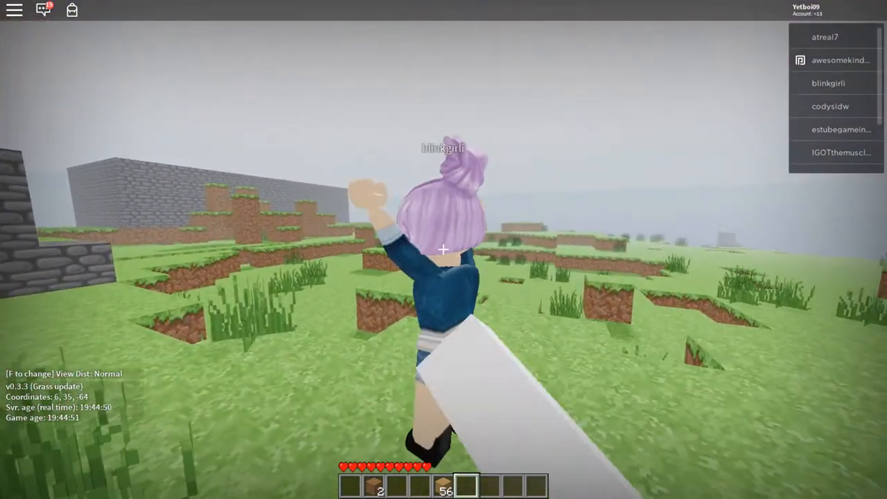
# - Check the inventory while crossing the grassland toward the cobblestone building
pyautogui.press('e')
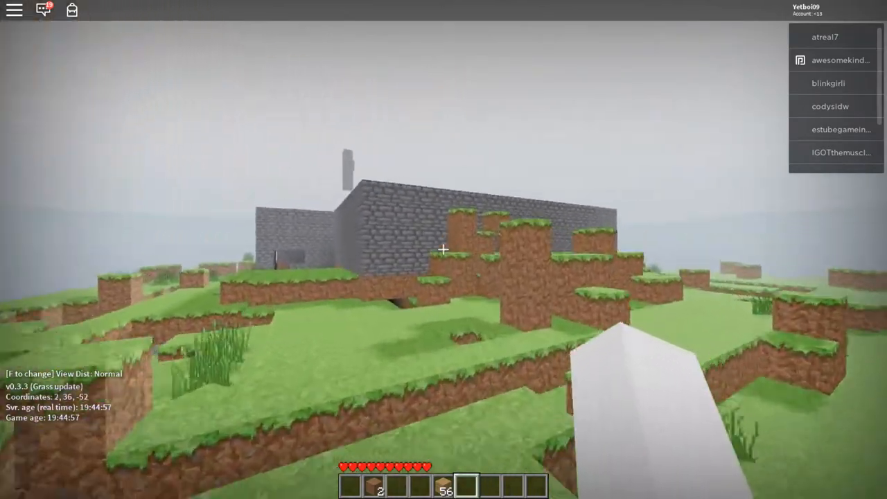
pyautogui.moveTo(443, 250)
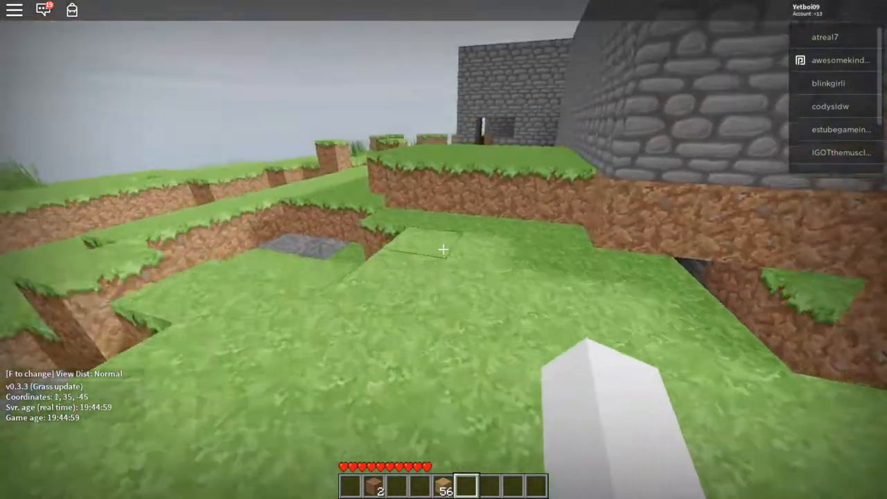
pyautogui.moveTo(444, 249)
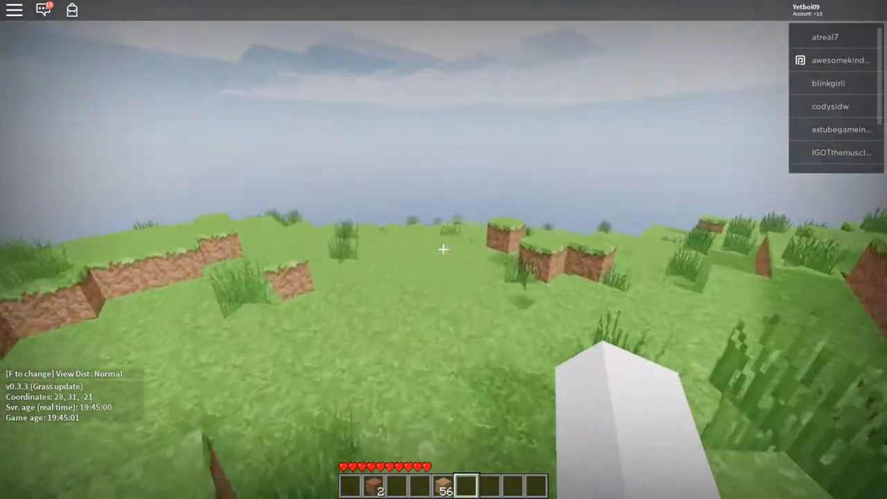
pyautogui.moveTo(444, 250)
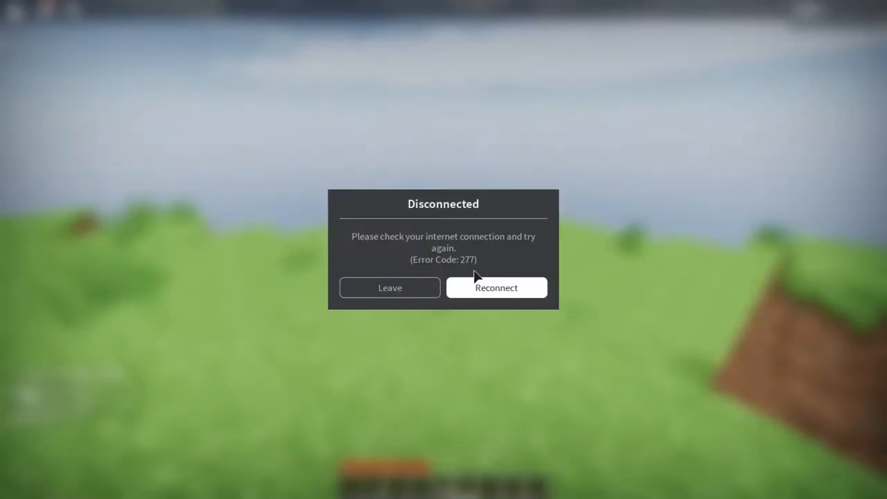
pyautogui.moveTo(523, 302)
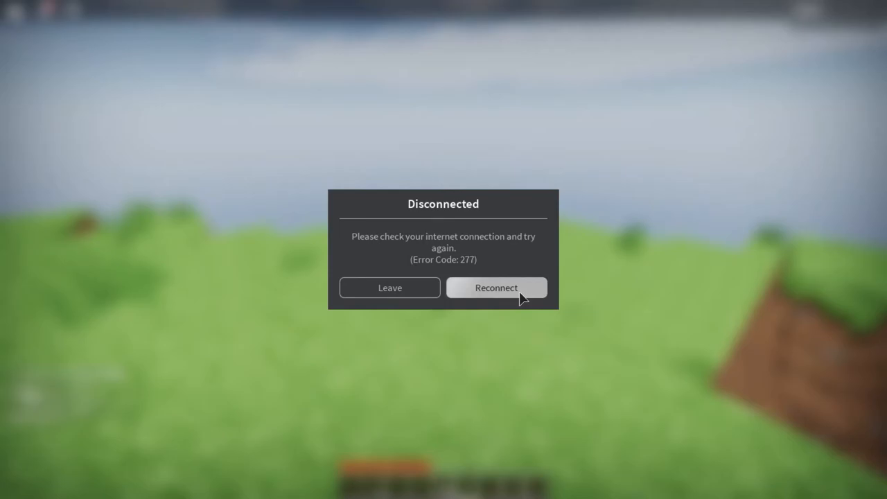
# - Reconnect to the server from the Disconnected dialog to rejoin the game
pyautogui.click(496, 287)
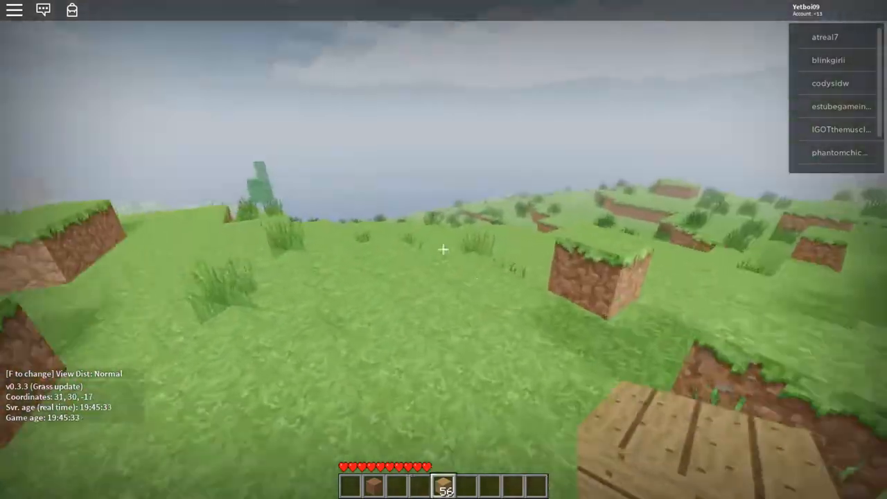
pyautogui.moveTo(443, 250)
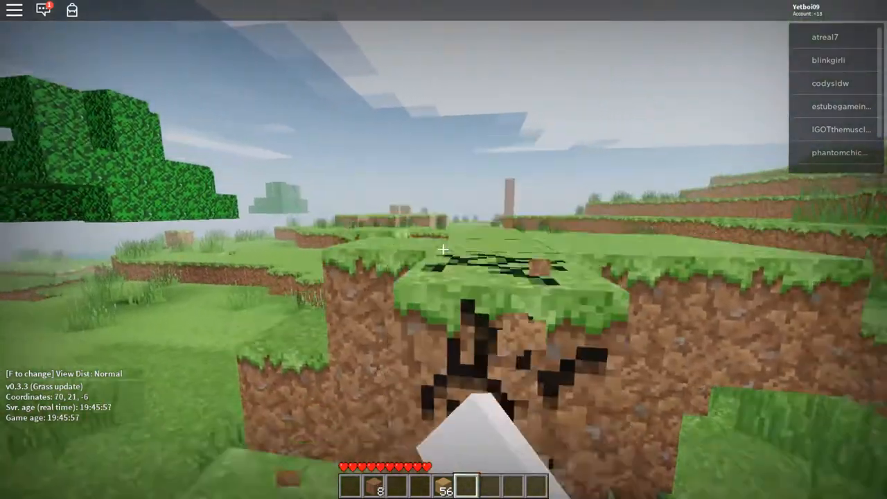
pyautogui.moveTo(443, 249)
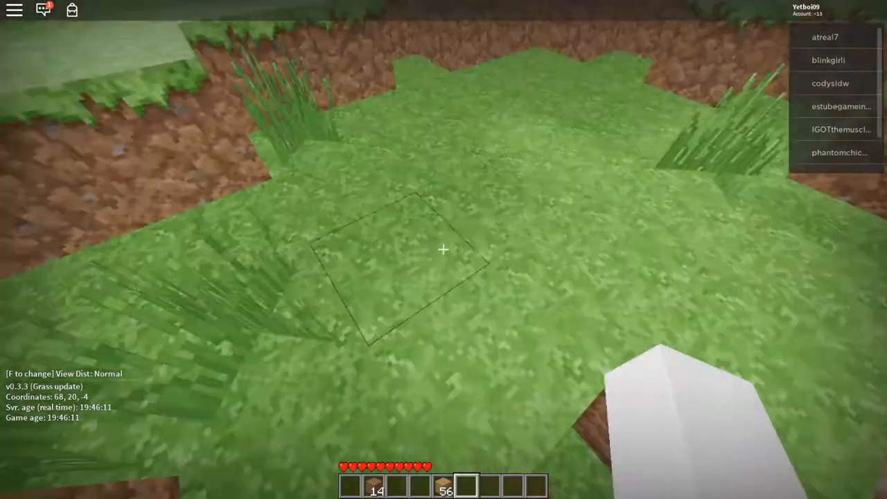
pyautogui.moveTo(443, 249)
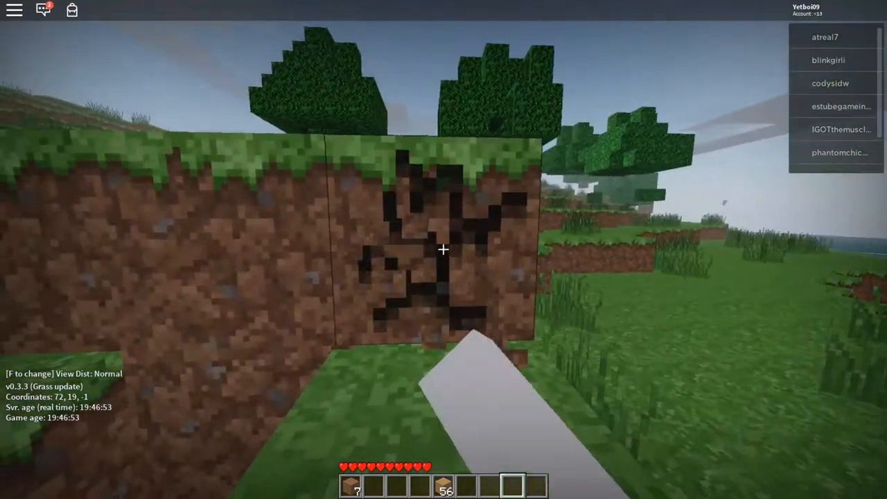
pyautogui.moveTo(443, 250)
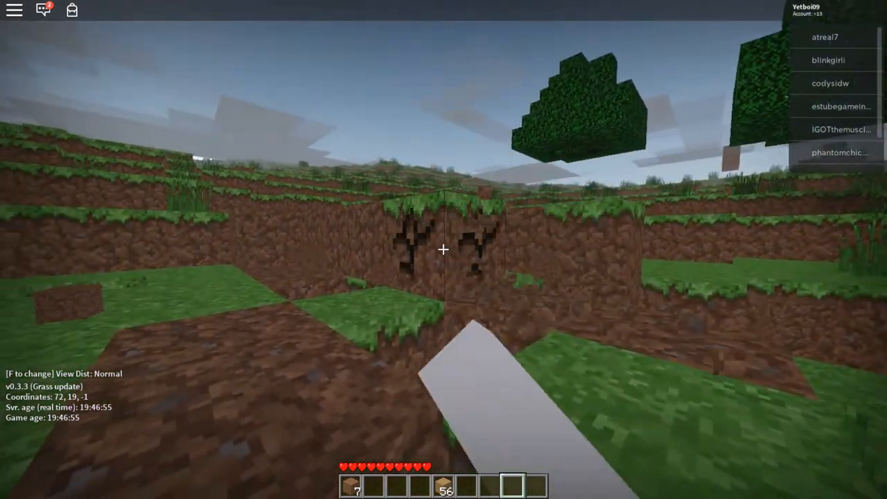
pyautogui.moveTo(443, 250)
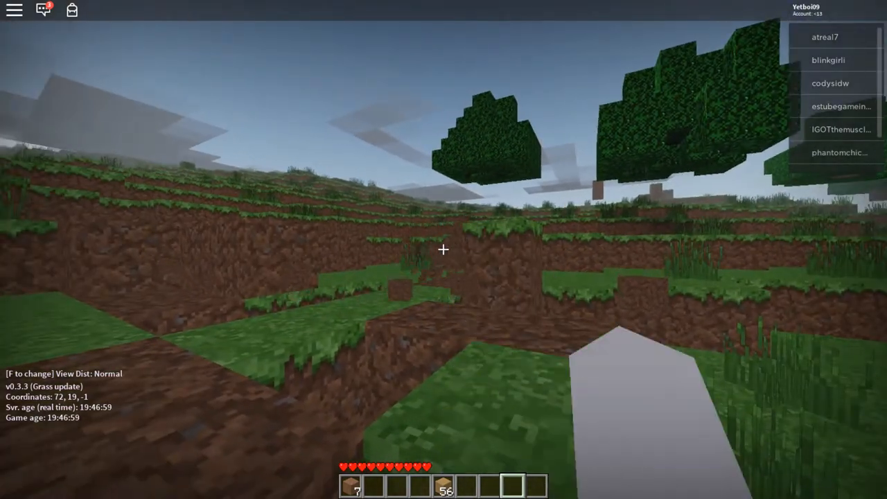
pyautogui.moveTo(444, 249)
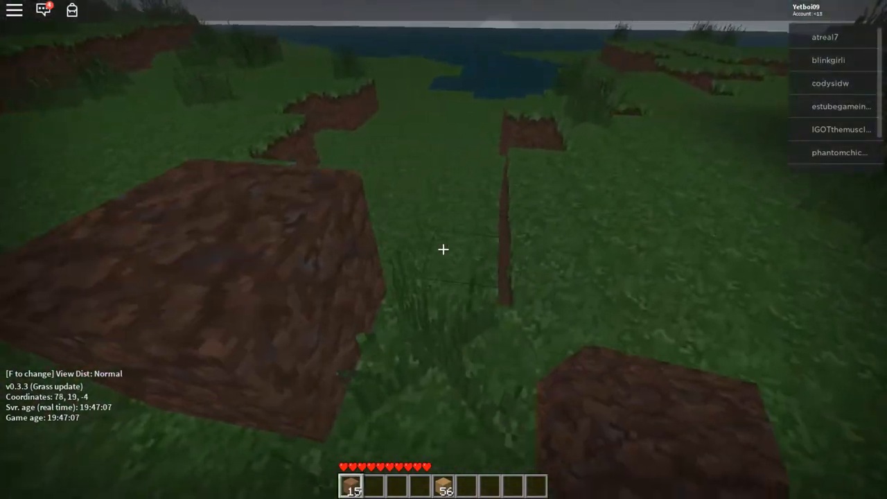
pyautogui.moveTo(443, 249)
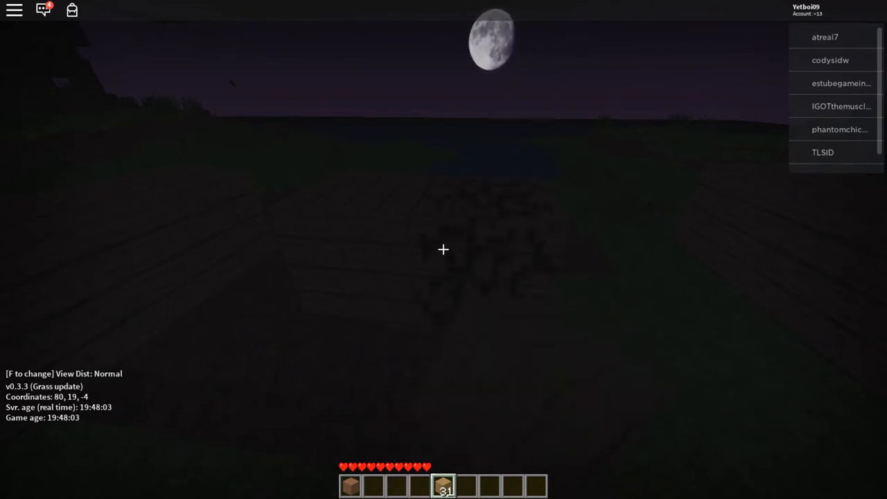
pyautogui.moveTo(443, 250)
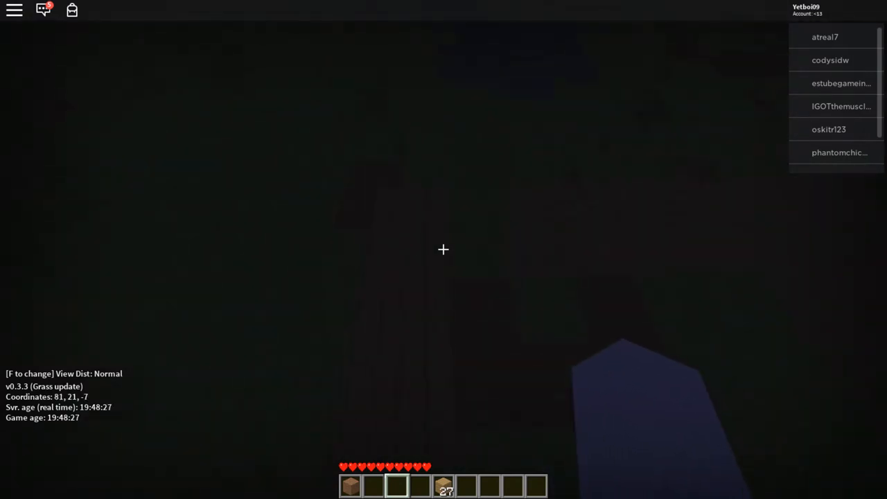
pyautogui.moveTo(443, 249)
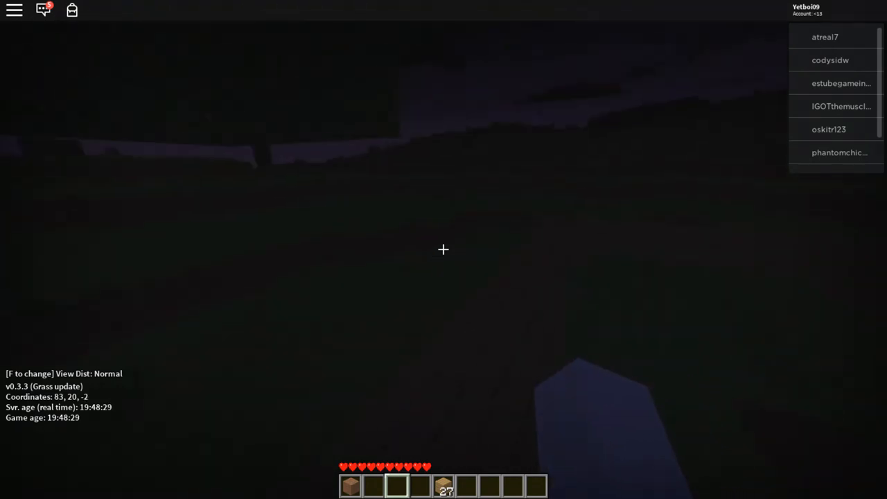